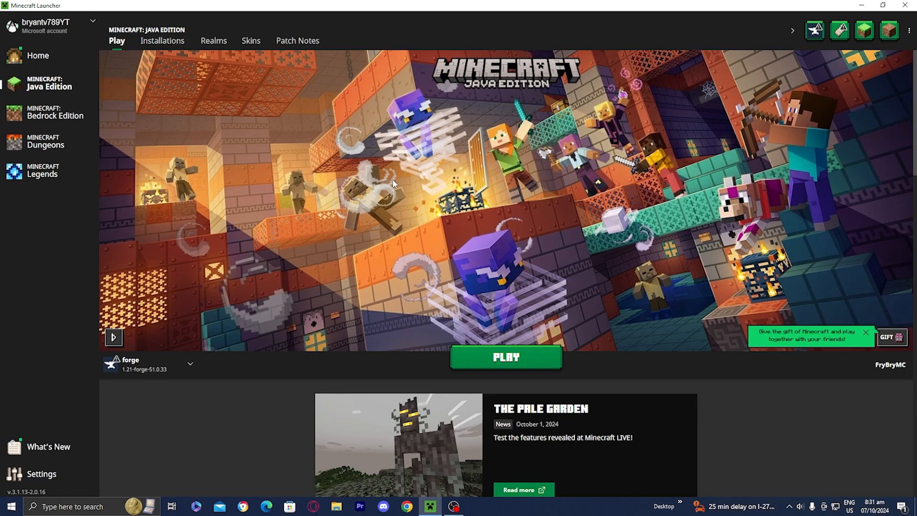
mouse_move(413, 154)
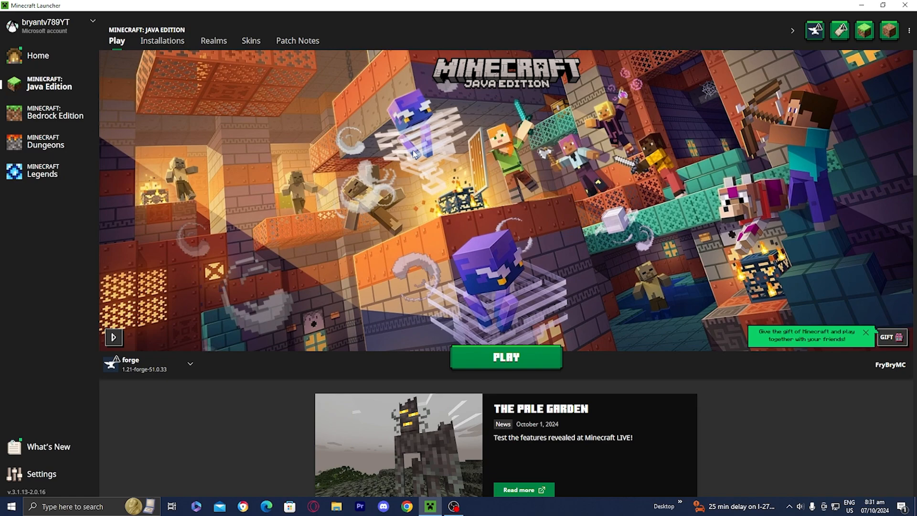
Step: Show the Installations tab listing forge, fabric-loader, latest release and 1.21 profiles
click(162, 40)
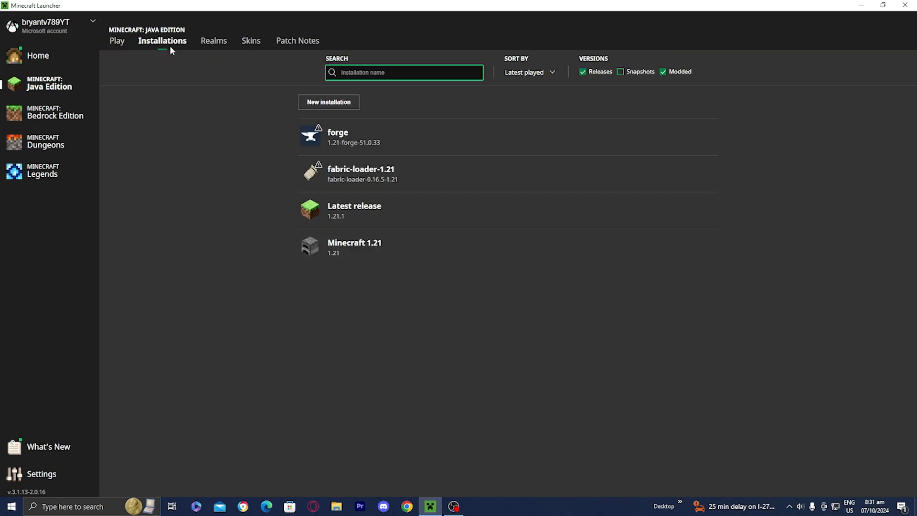
mouse_move(366, 253)
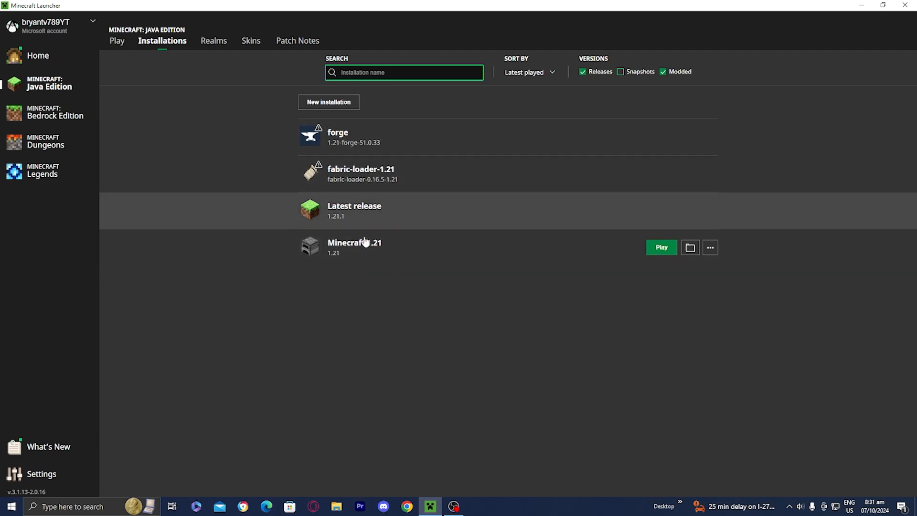
mouse_move(365, 141)
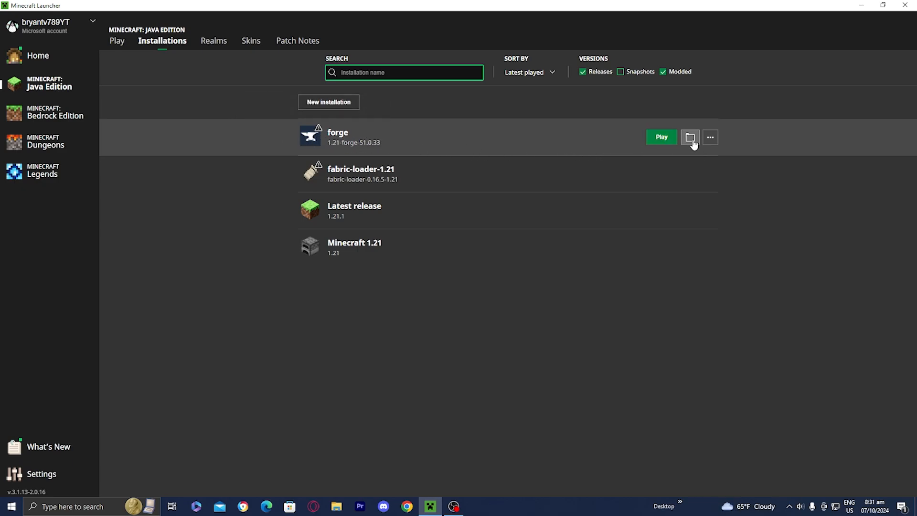
Step: Open the forge .minecraft mods folder and bring up actions for the Distant Horizons jar
click(690, 137)
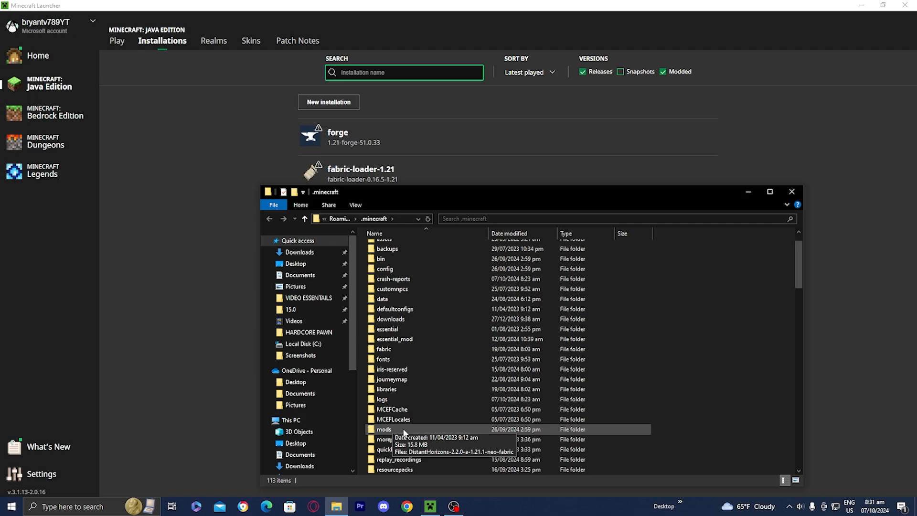
double_click(384, 429)
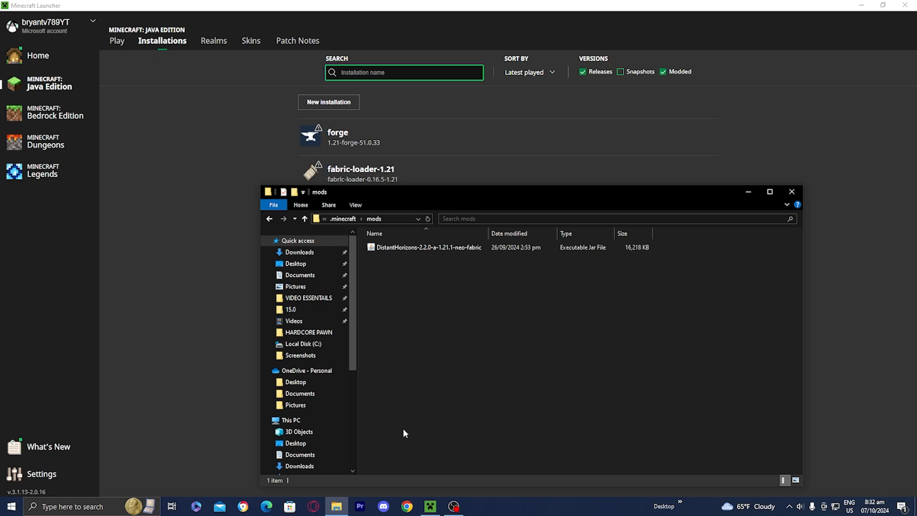
mouse_move(391, 391)
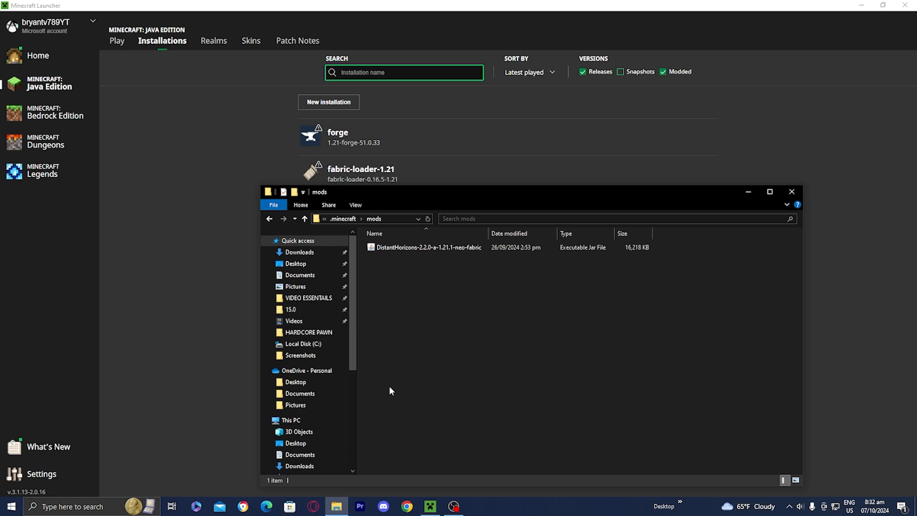
right_click(429, 247)
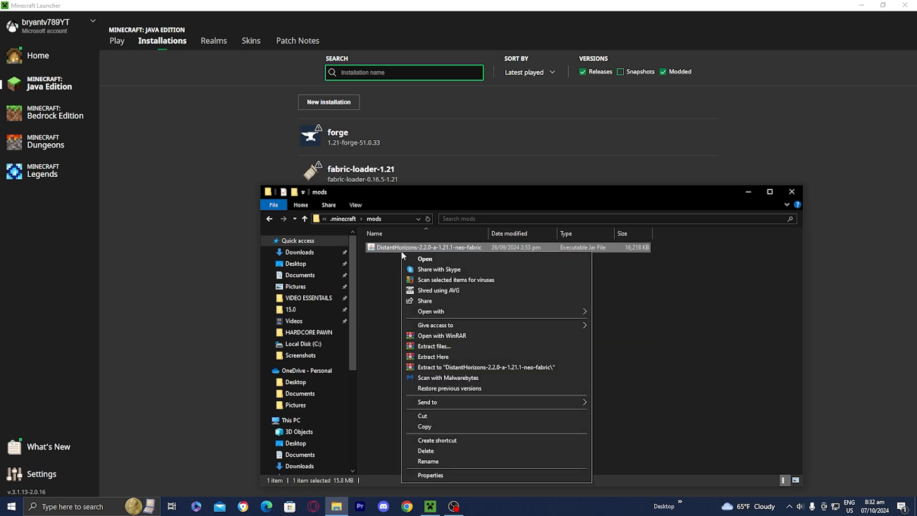
Step: Delete the DistantHorizons neo-fabric jar from the mods folder
click(425, 450)
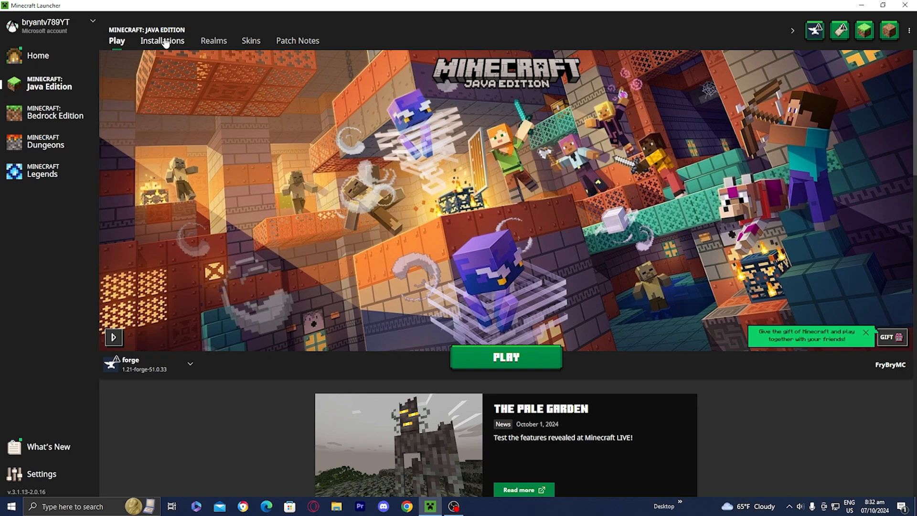
Step: Return to Installations and open the forge profile's Edit installation screen
click(162, 41)
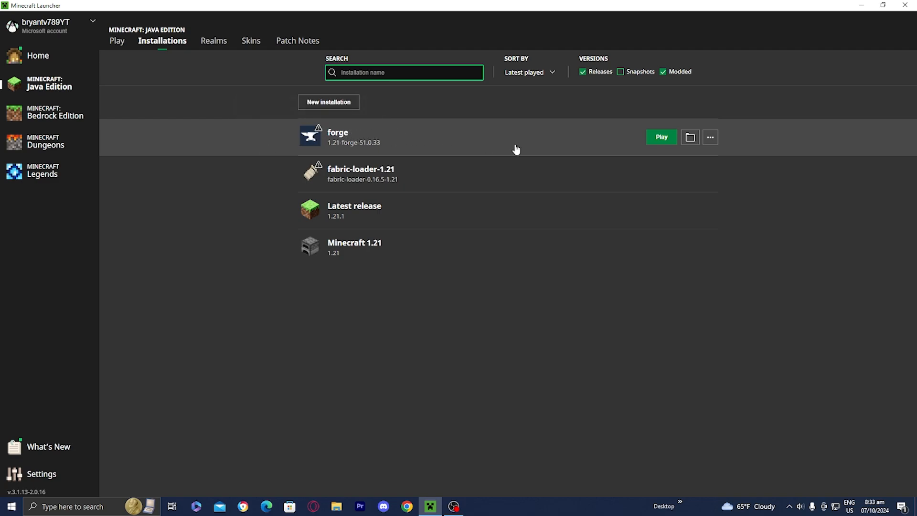
click(709, 137)
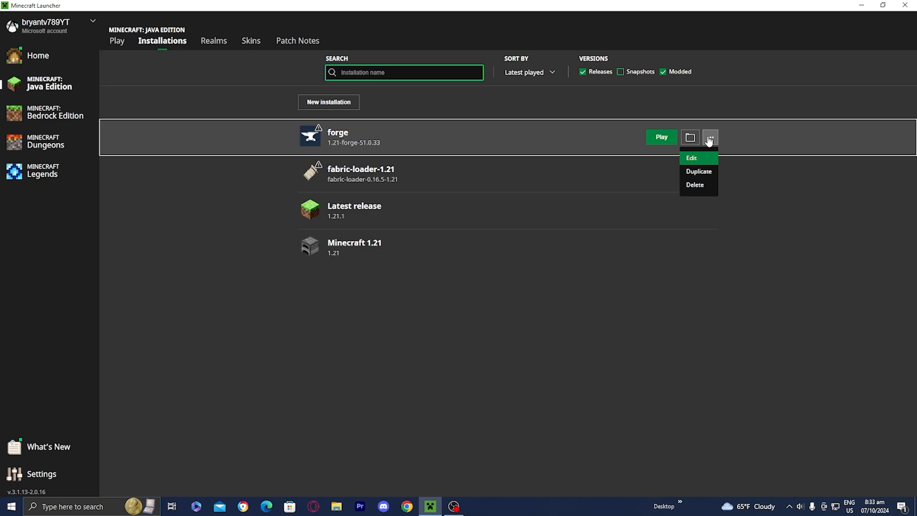
click(691, 158)
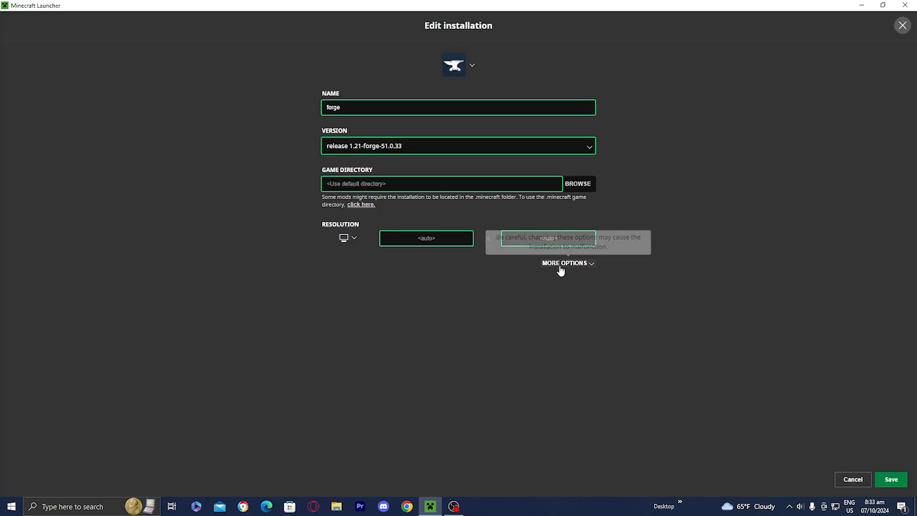
Step: Change the forge JVM argument -Xmx2G to -Xmx8G under More Options and save
click(565, 262)
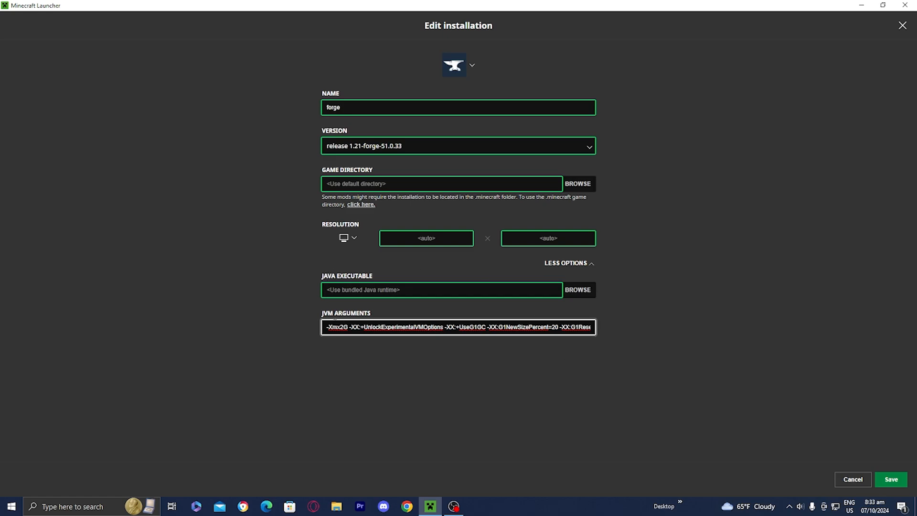
double_click(337, 326)
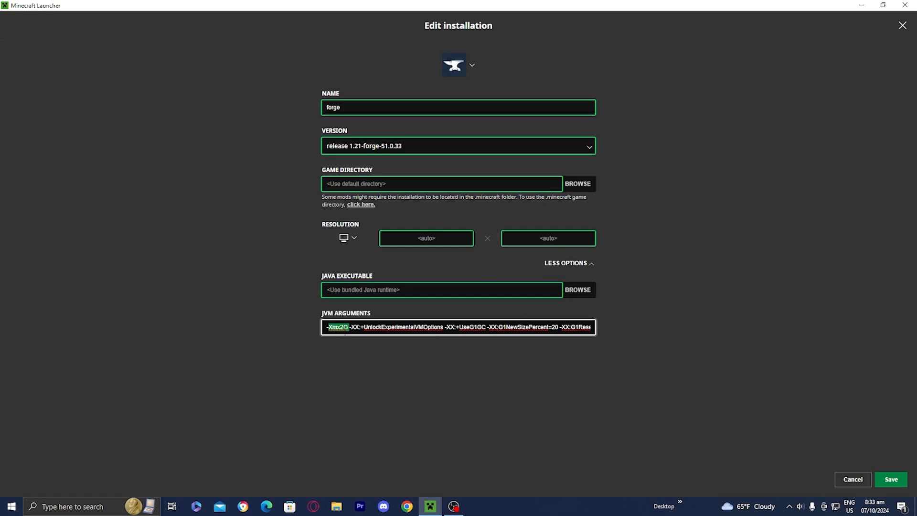
click(409, 326)
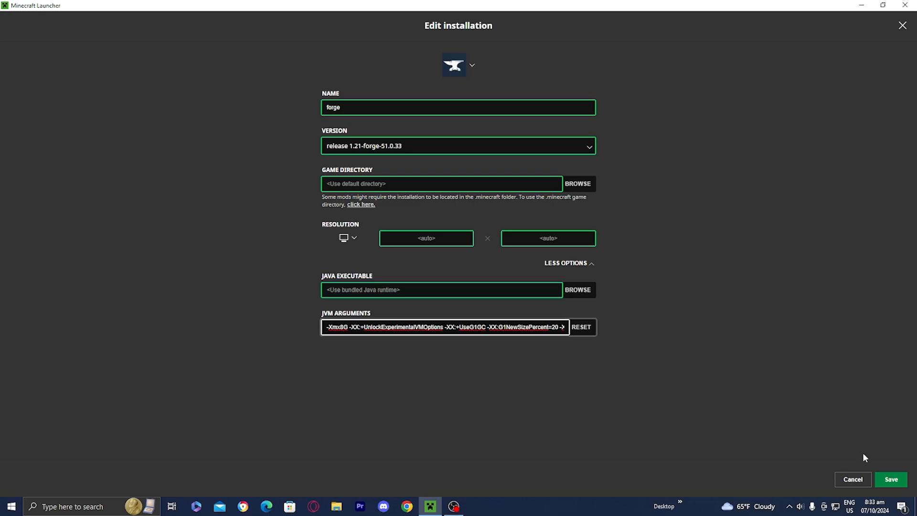
click(891, 480)
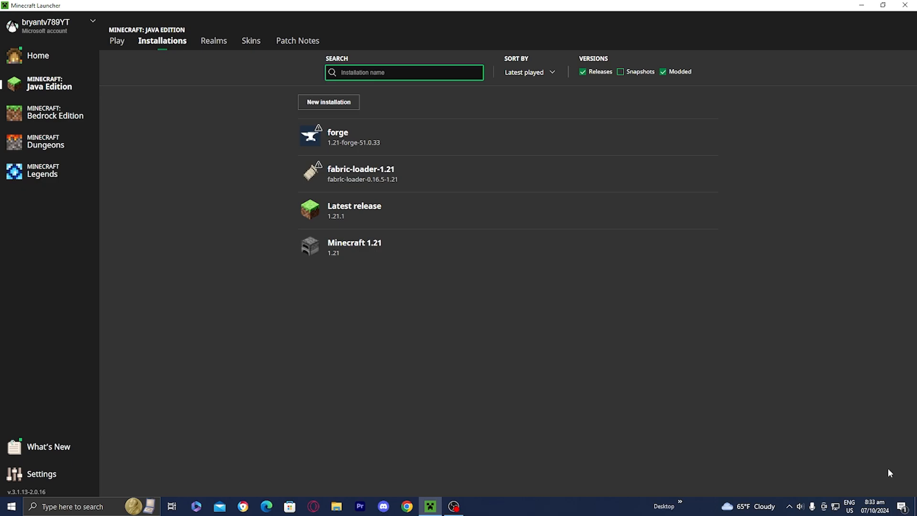
Step: Go back to the Play page with the forge installation selected
click(116, 40)
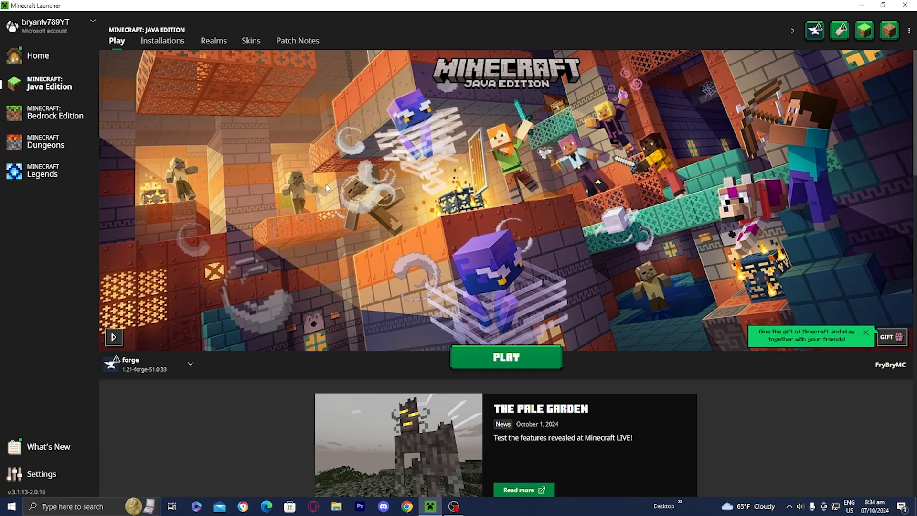